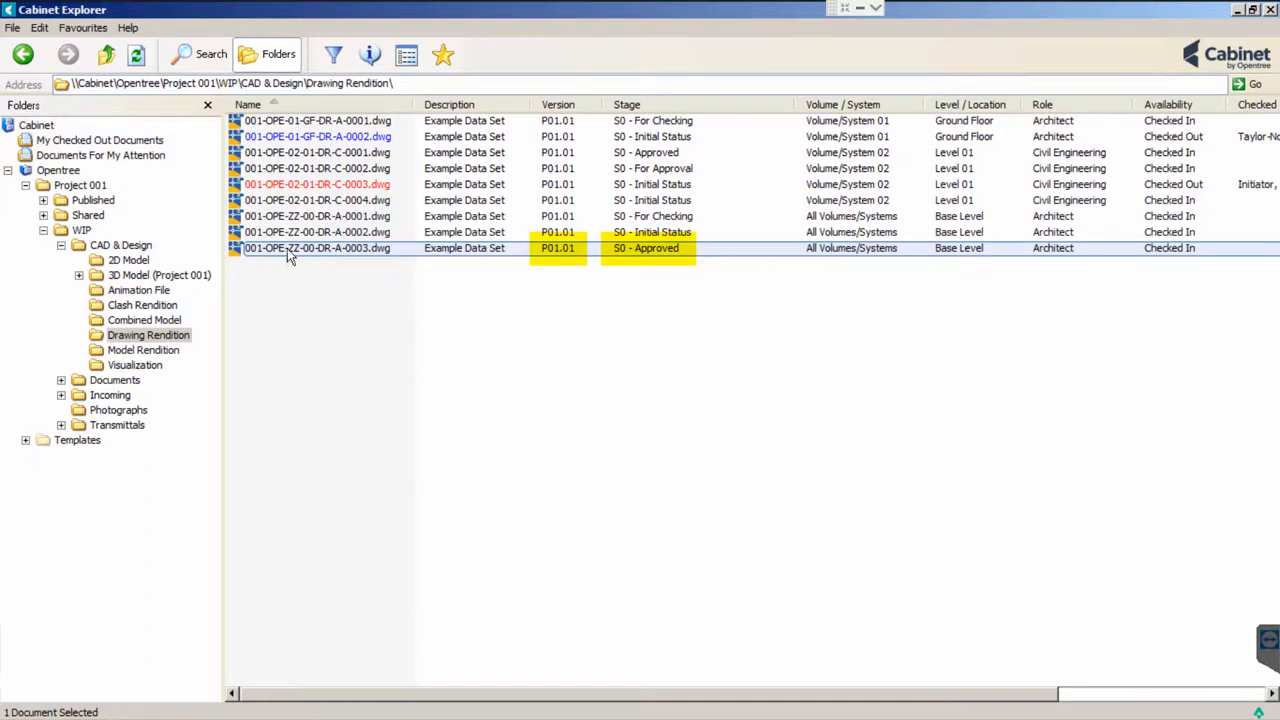
# Step: Share drawing 001-OPE-ZZ-00-DR-A-0003.dwg via Workflow > Share For S3 - For Review and Comment
pyautogui.rightClick(316, 248)
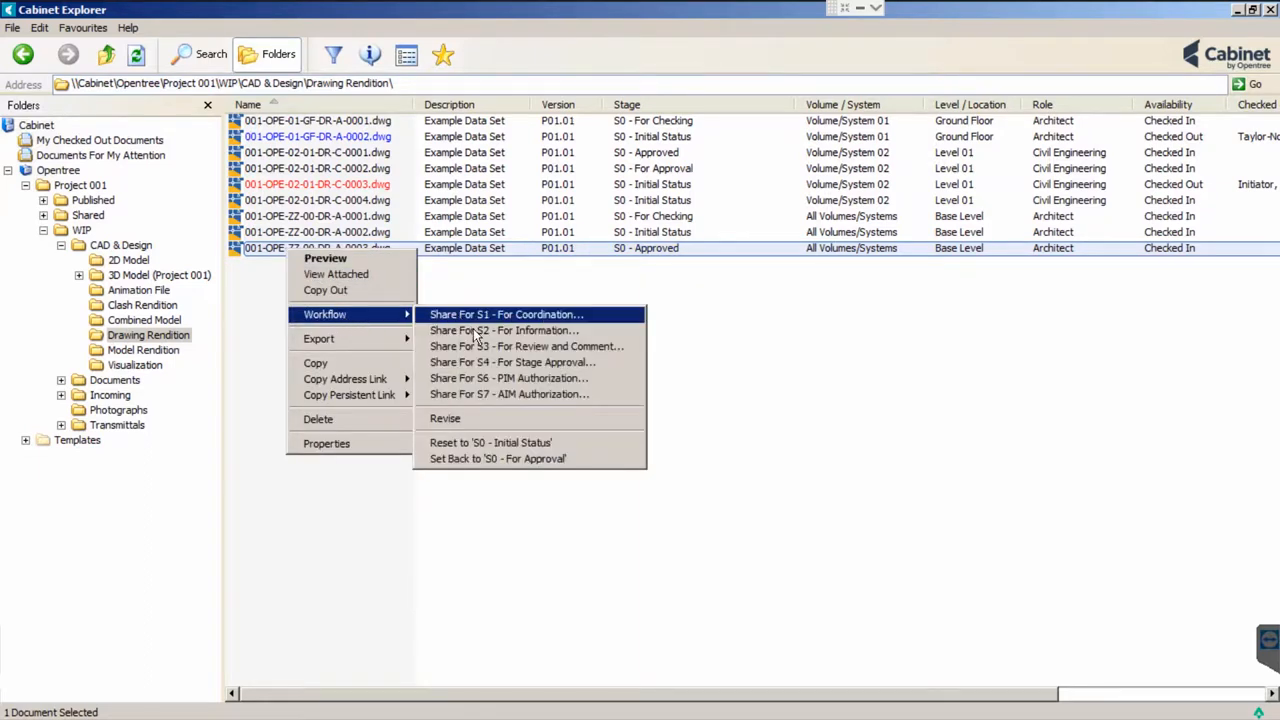
pyautogui.click(504, 314)
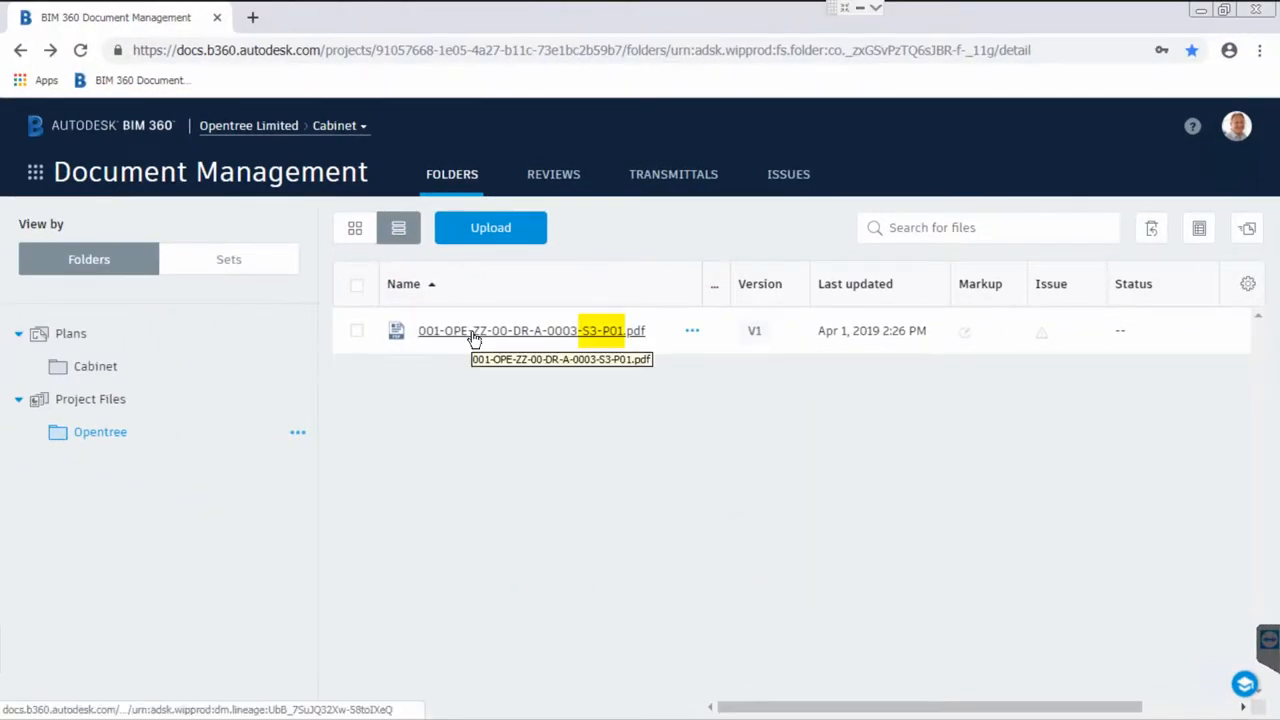
# Step: Open 001-OPE-ZZ-00-DR-A-0003-S3-P01.pdf in the BIM 360 viewer
pyautogui.click(519, 330)
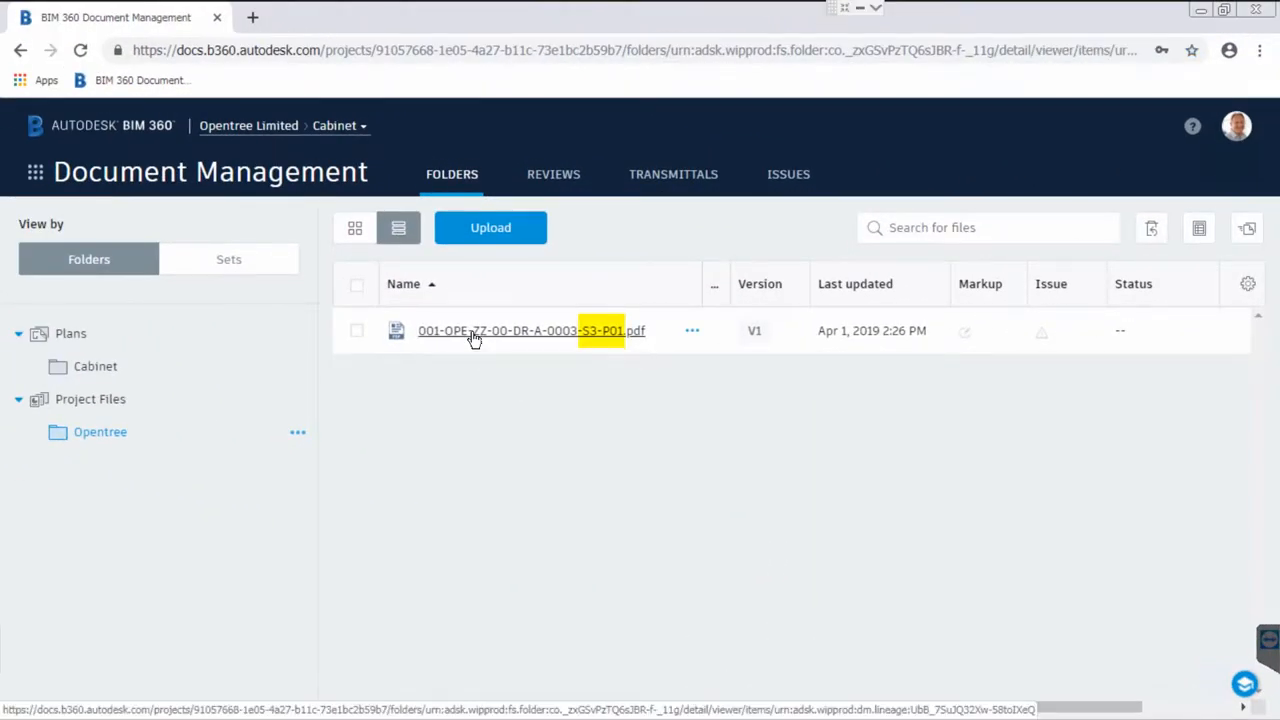
pyautogui.click(521, 330)
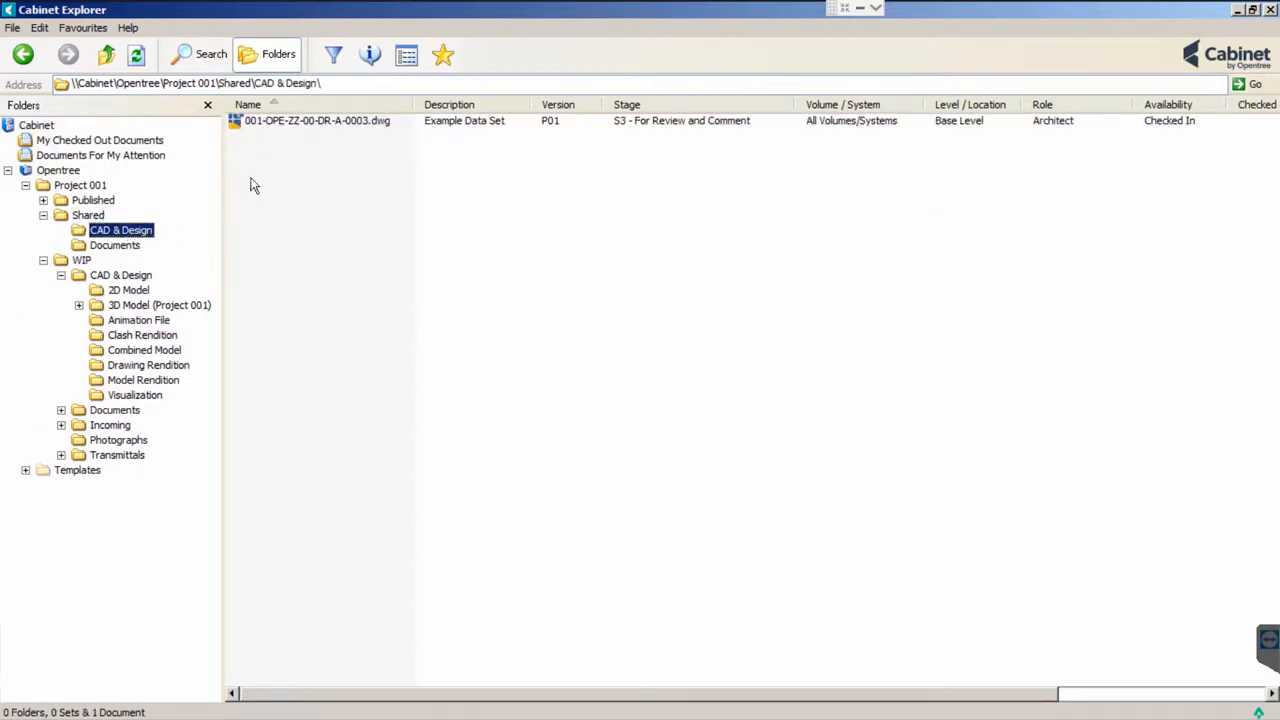
# Step: Publish the shared drawing via Workflow > Publish for CR - Construction Record
pyautogui.click(316, 120)
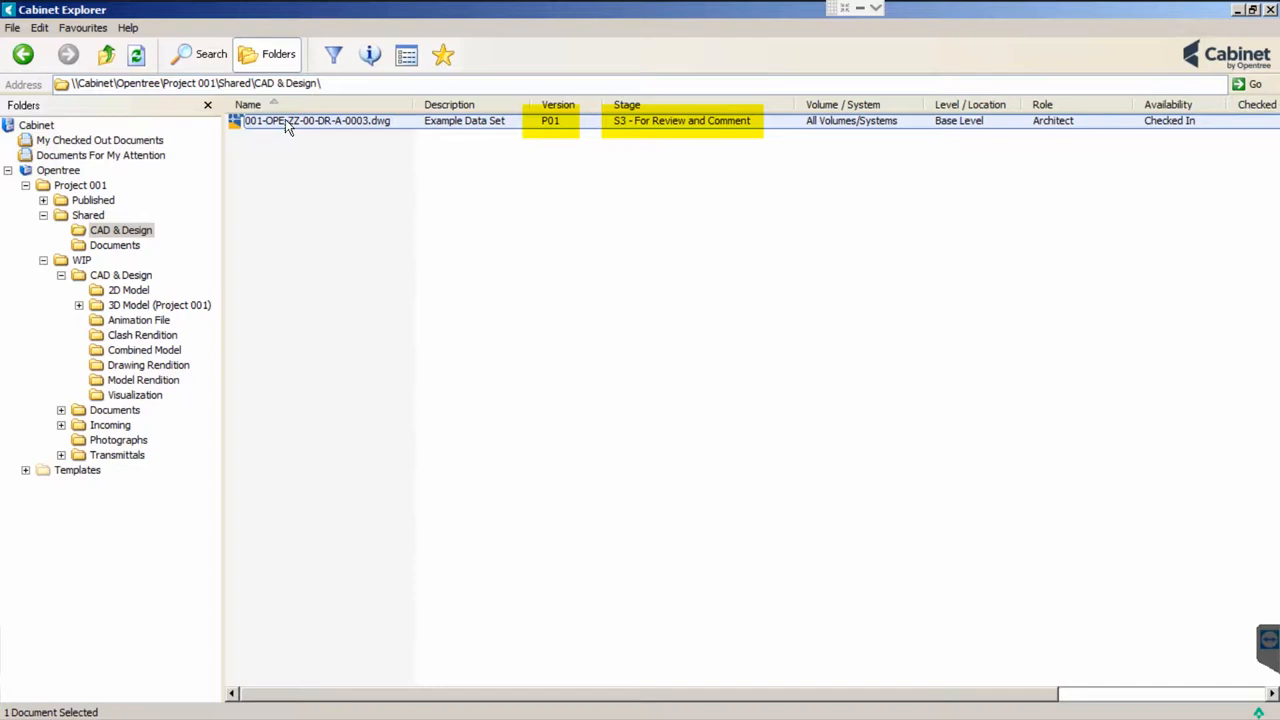
pyautogui.rightClick(316, 120)
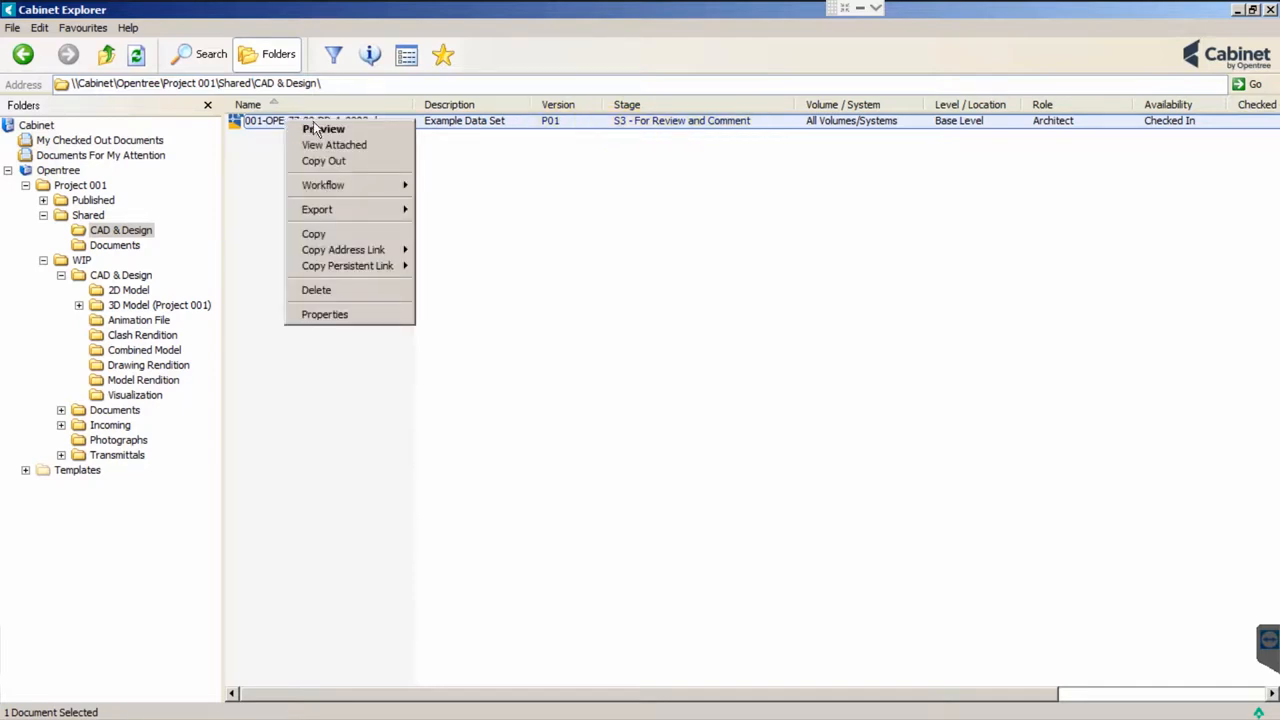
pyautogui.moveTo(323, 184)
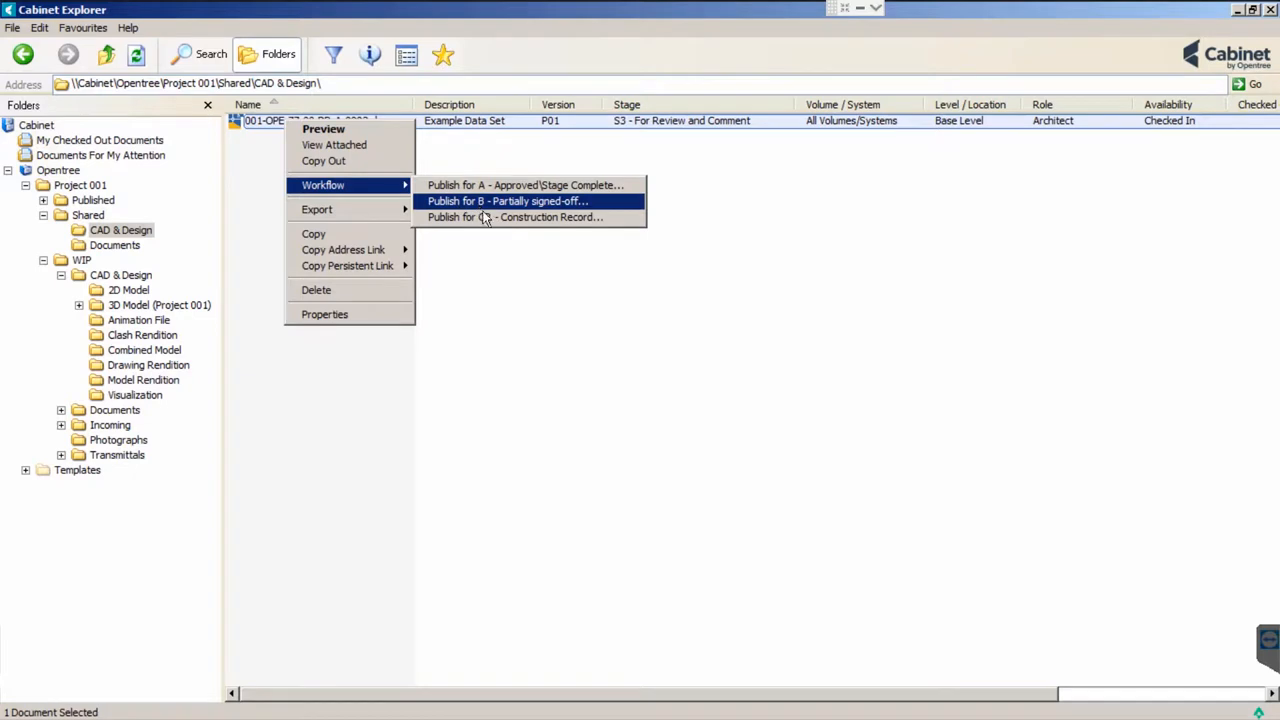
pyautogui.click(507, 201)
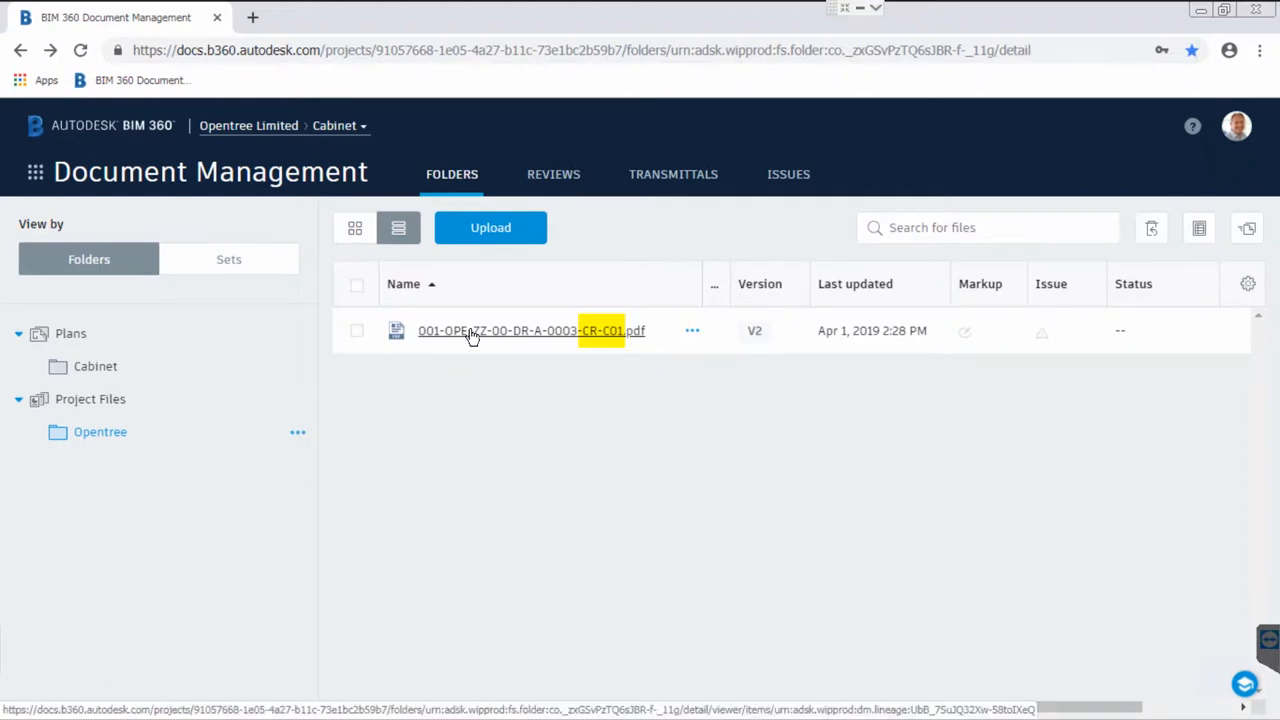
# Step: Open 001-OPE-ZZ-00-DR-A-0003-CR-C01.pdf to check its CR, C01, As Constructed title block
pyautogui.click(500, 330)
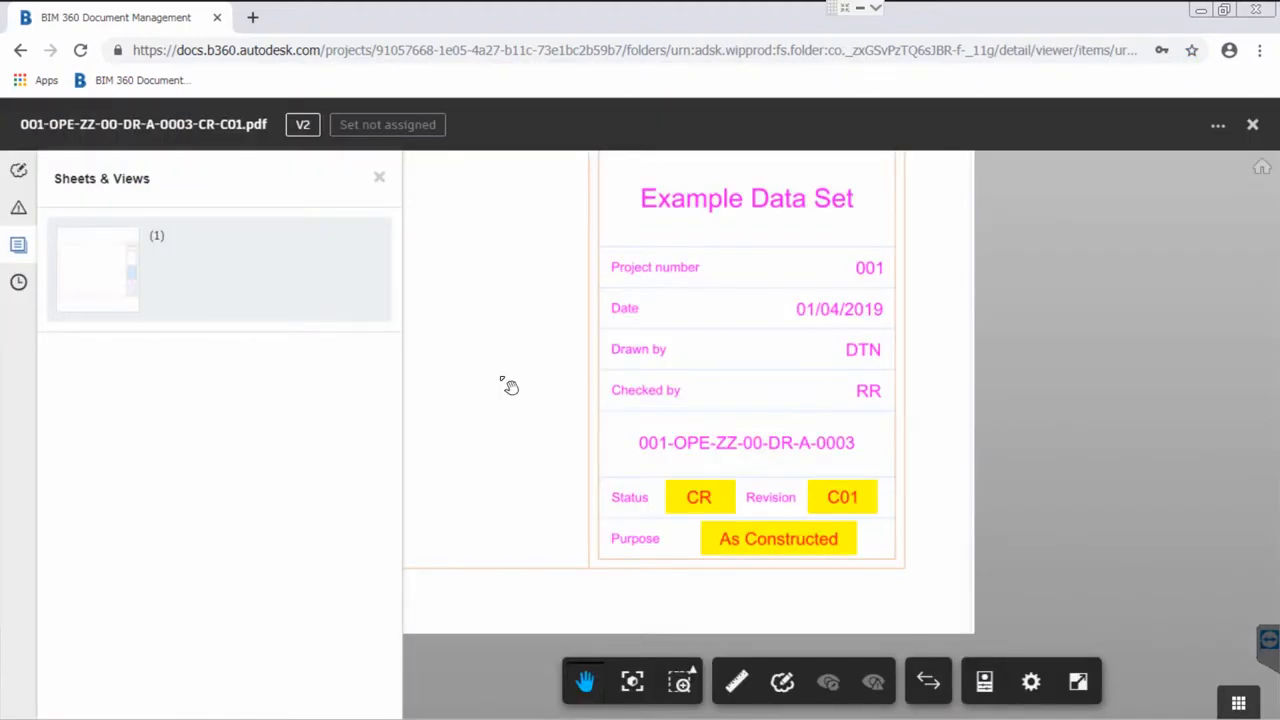